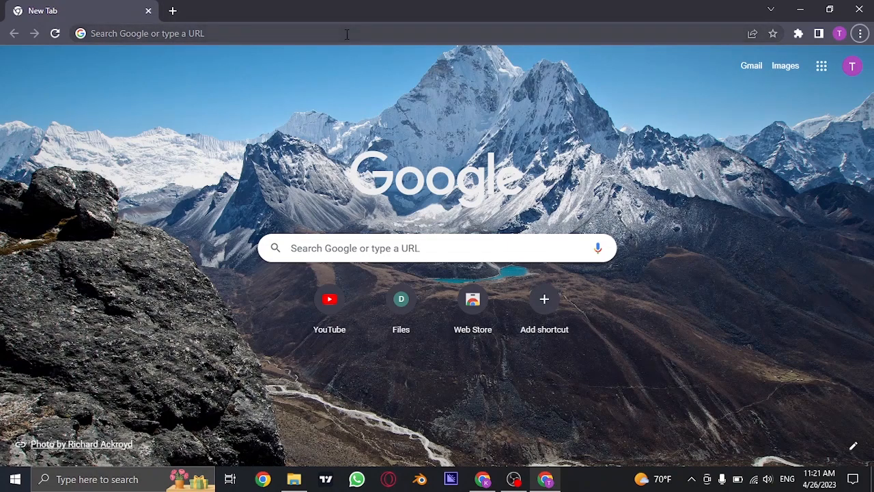
Load att.net and choose Sign in on the Currently homepage
{"action": "type", "text": "att.net"}
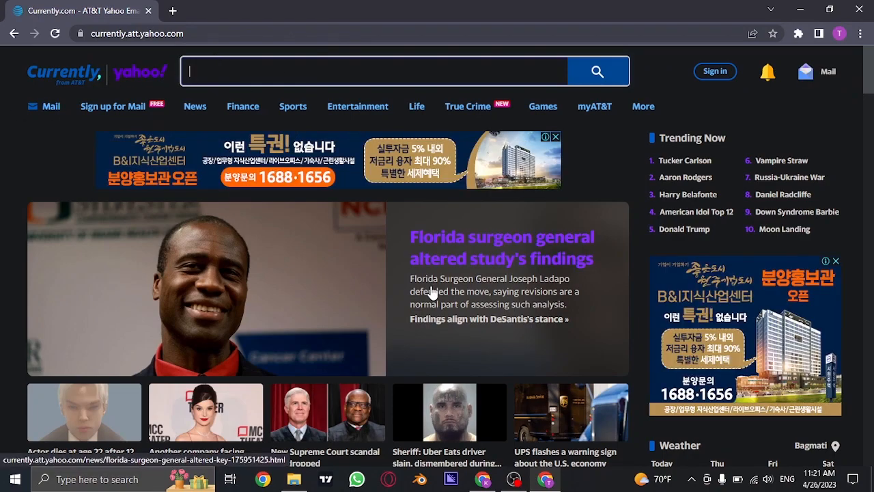
{"action": "mouse_move", "coordinate": [148, 73]}
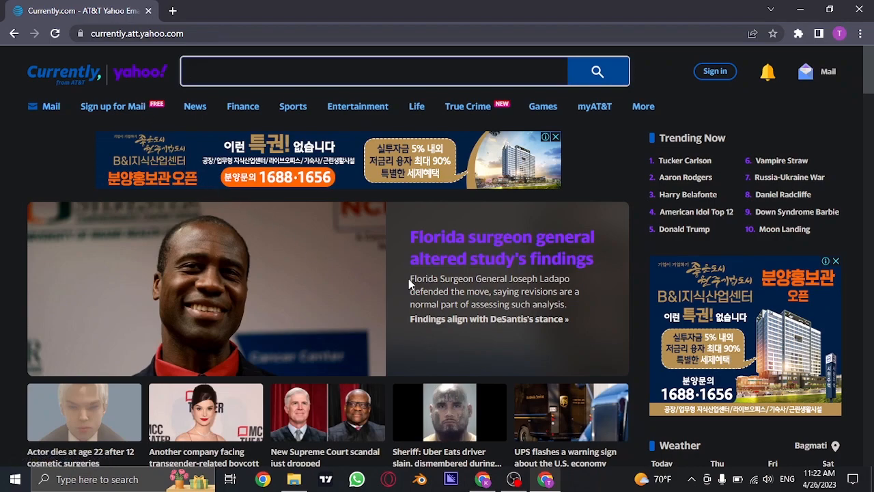
{"action": "mouse_move", "coordinate": [704, 101]}
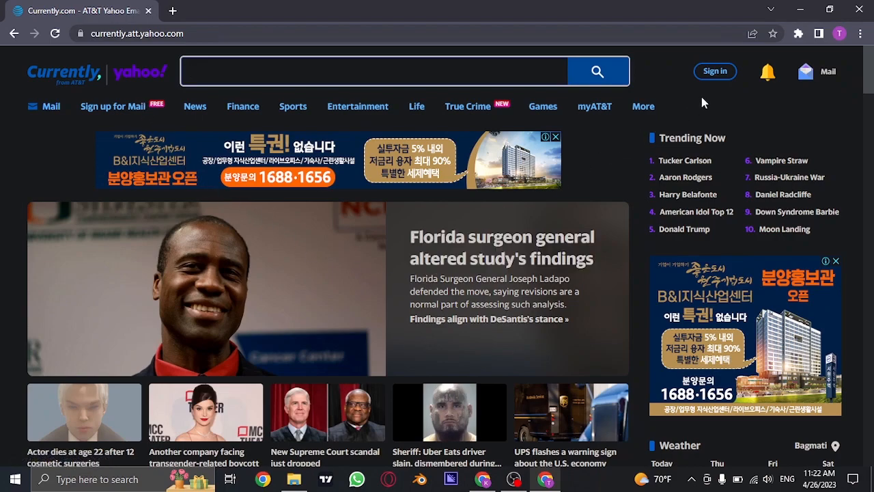
{"action": "left_click", "coordinate": [714, 71]}
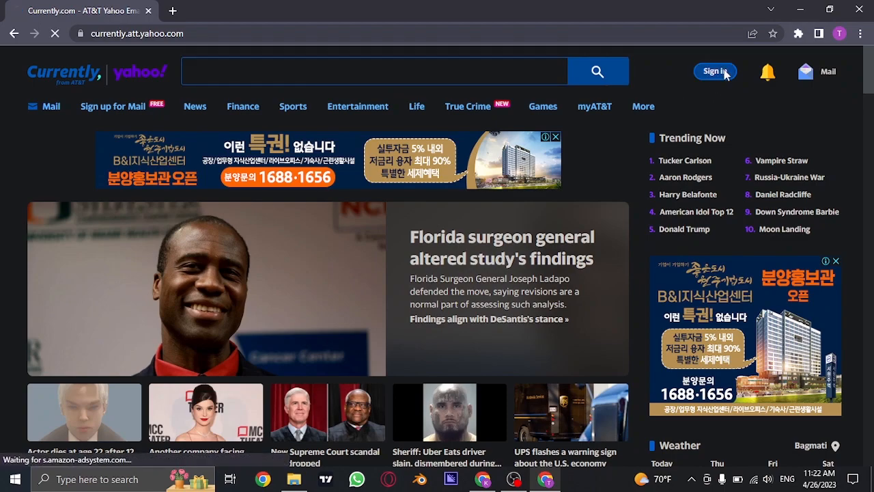
{"action": "left_click", "coordinate": [715, 71]}
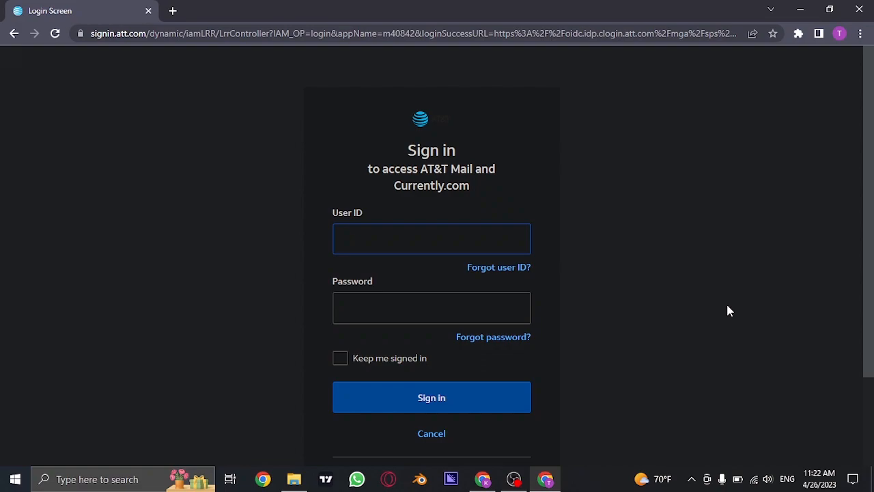
{"action": "mouse_move", "coordinate": [701, 249]}
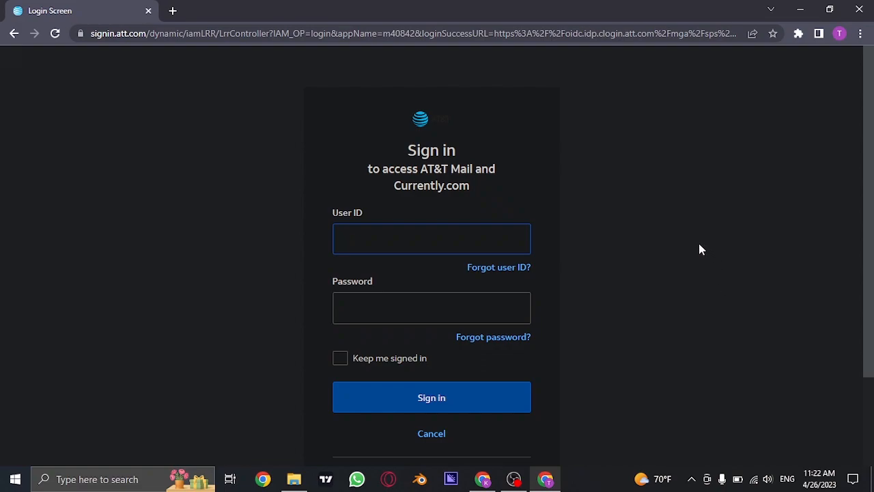
{"action": "left_click", "coordinate": [431, 238]}
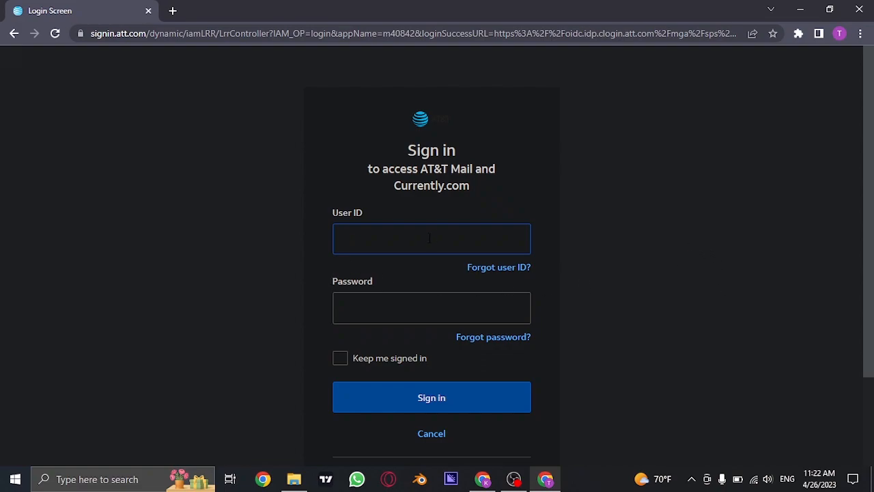
{"action": "type", "text": "tay"}
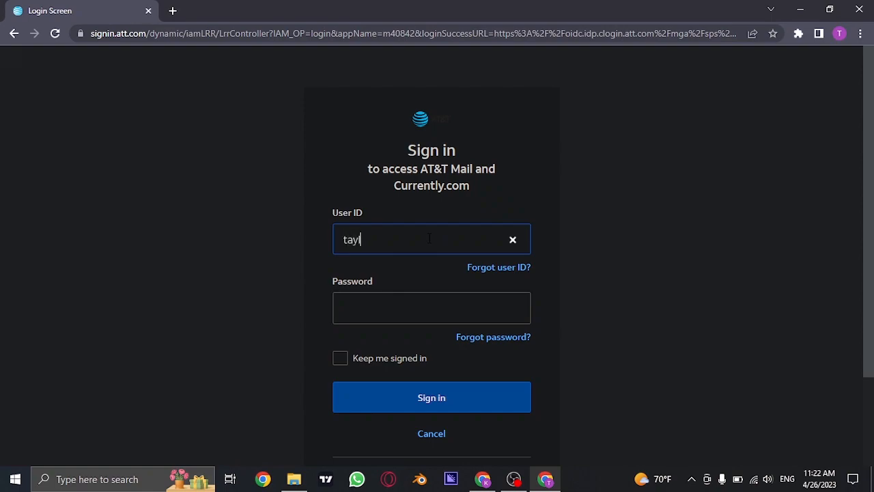
{"action": "type", "text": "lor22"}
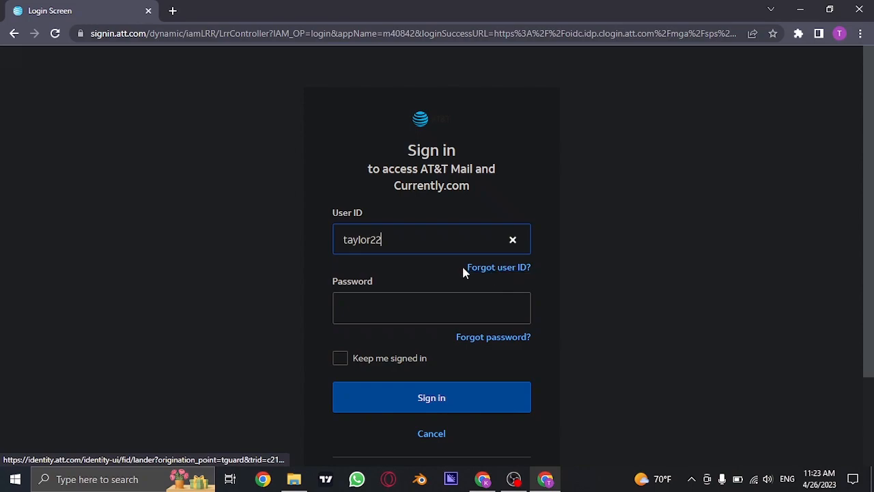
{"action": "mouse_move", "coordinate": [525, 267]}
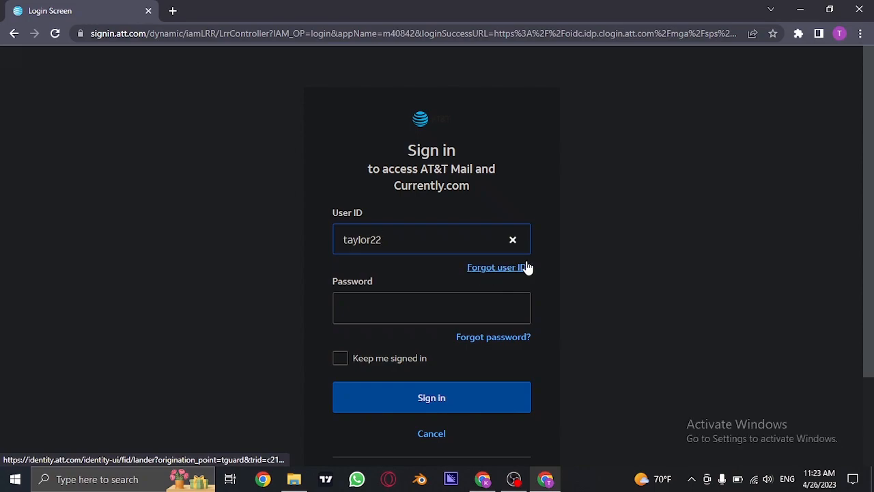
{"action": "mouse_move", "coordinate": [495, 277]}
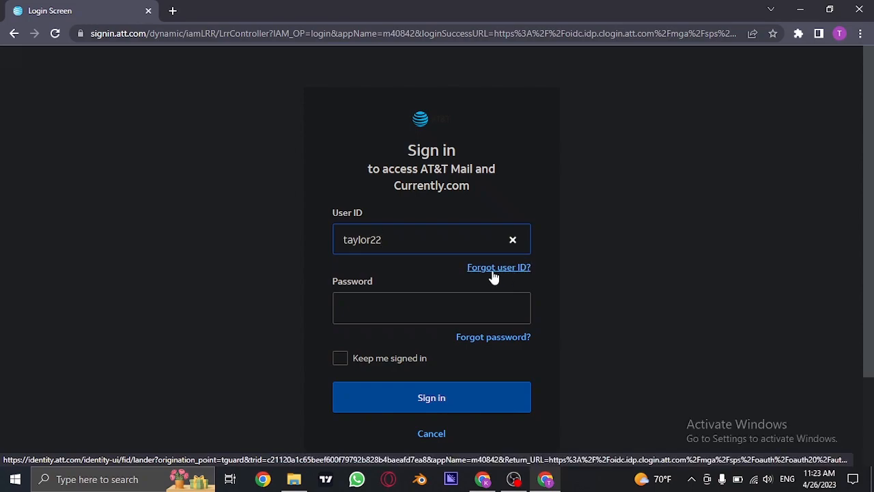
Fill in the password and check Keep me signed in
{"action": "left_click", "coordinate": [432, 307]}
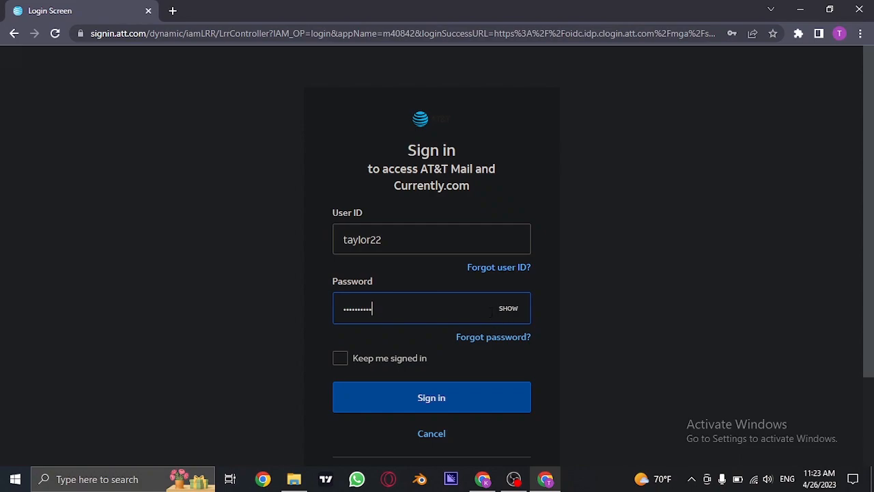
{"action": "mouse_move", "coordinate": [545, 313]}
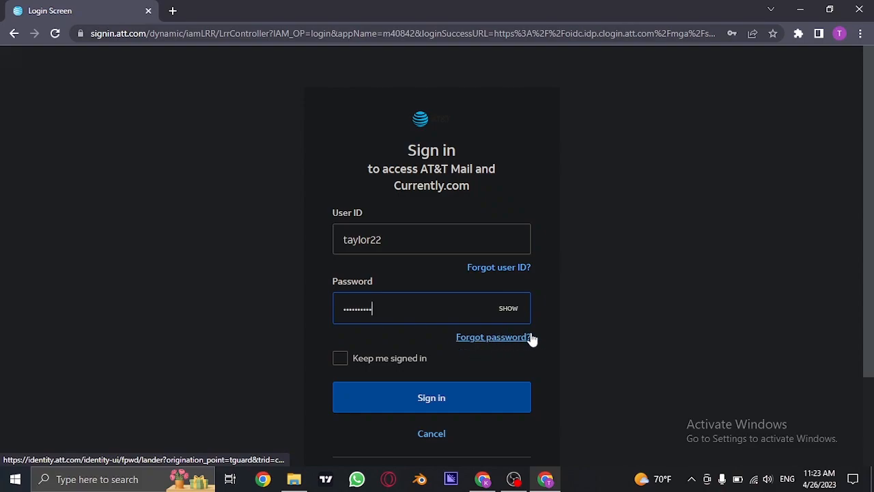
{"action": "mouse_move", "coordinate": [334, 330]}
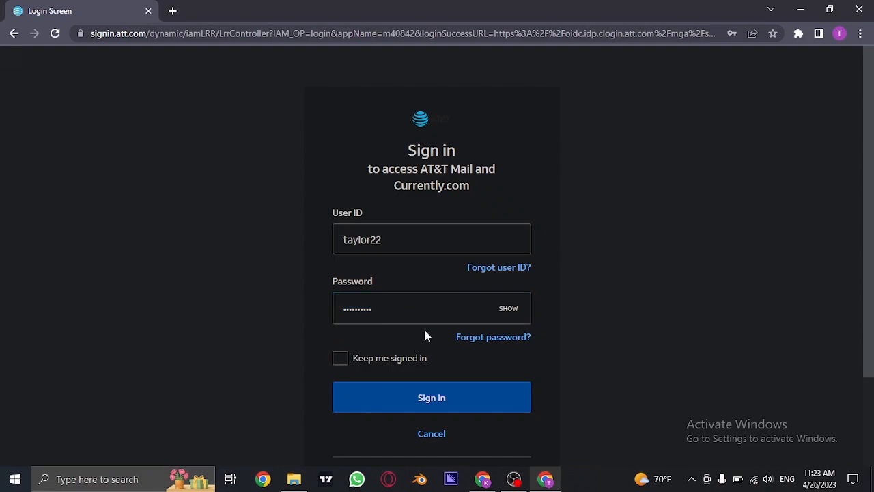
{"action": "mouse_move", "coordinate": [345, 361]}
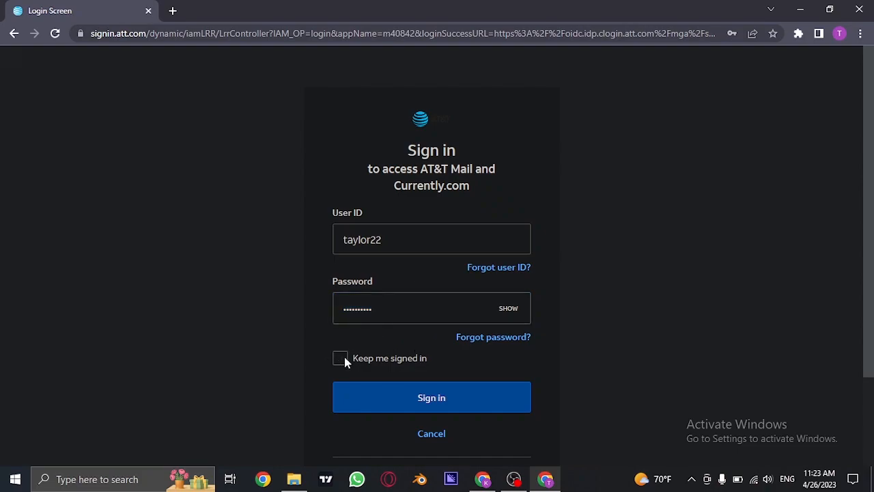
{"action": "left_click", "coordinate": [341, 358]}
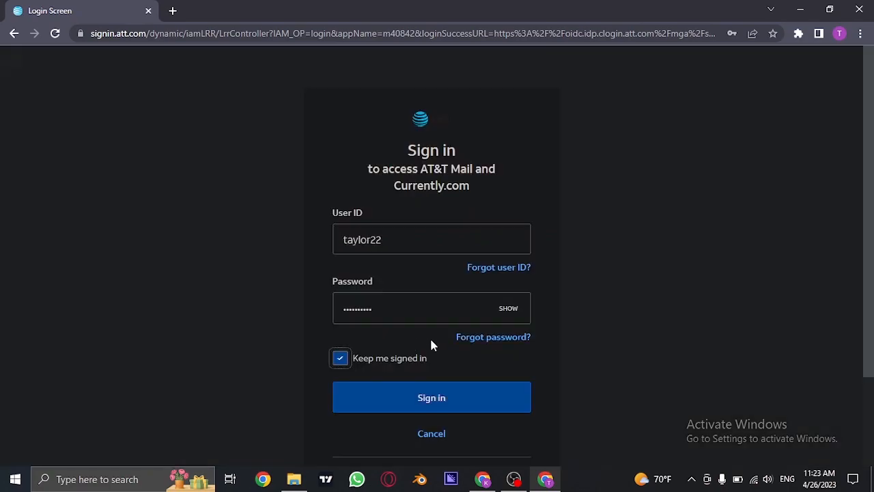
{"action": "mouse_move", "coordinate": [414, 282]}
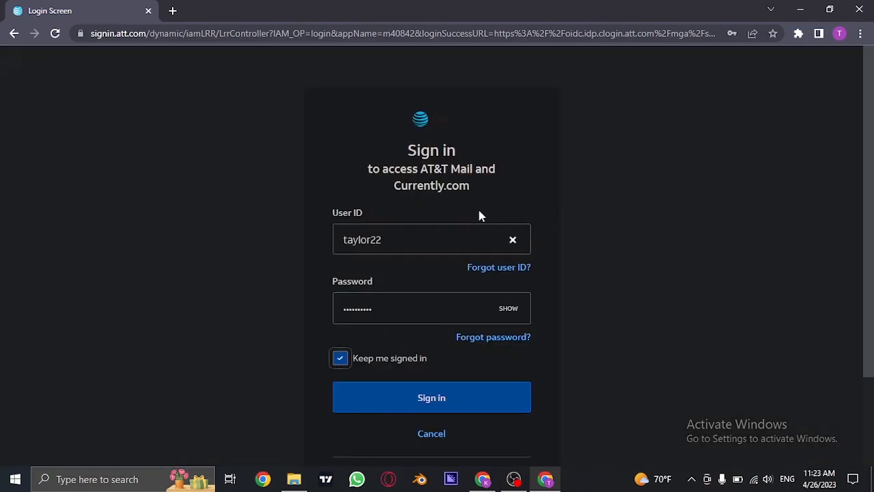
{"action": "scroll", "scroll_direction": "down", "scroll_amount": 3}
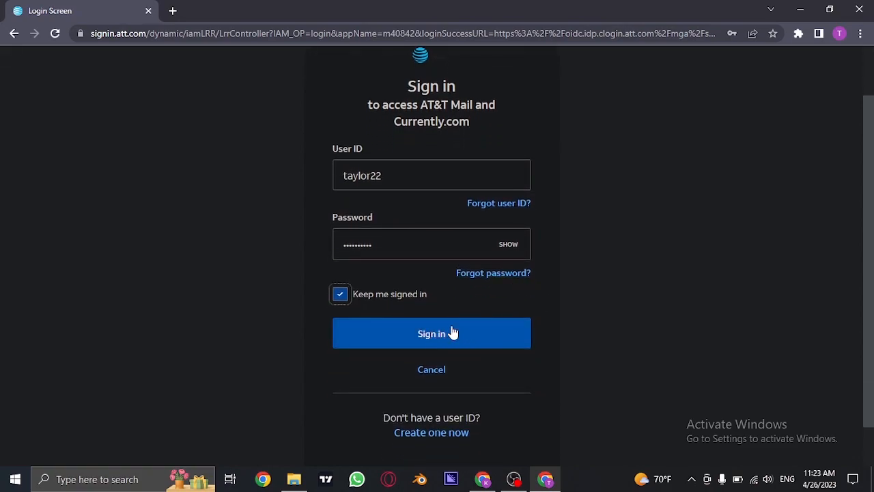
{"action": "scroll", "scroll_direction": "down", "scroll_amount": 3}
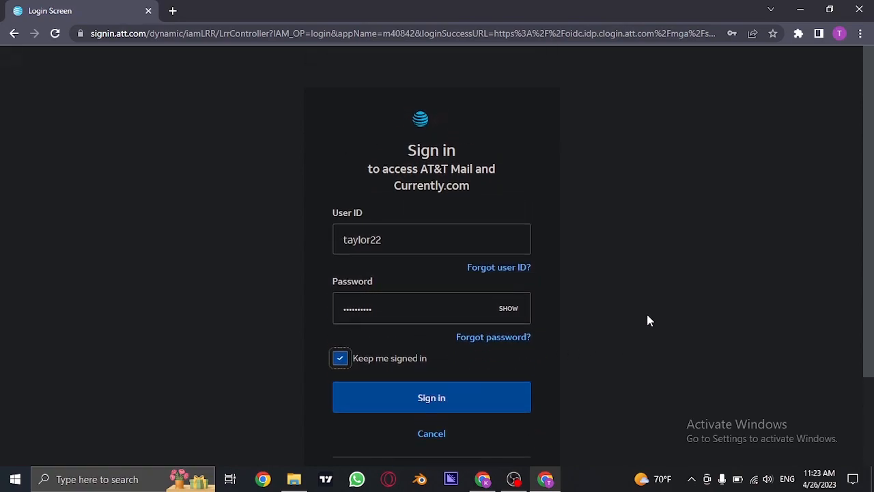